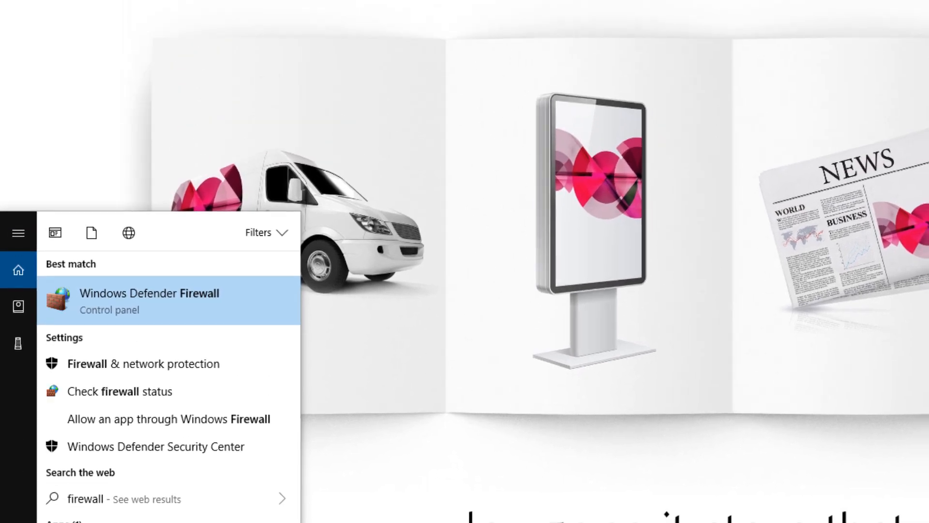
Show the Inbound Rules list in Windows Defender Firewall's advanced security console
{"action": "left_click", "coordinate": [149, 292]}
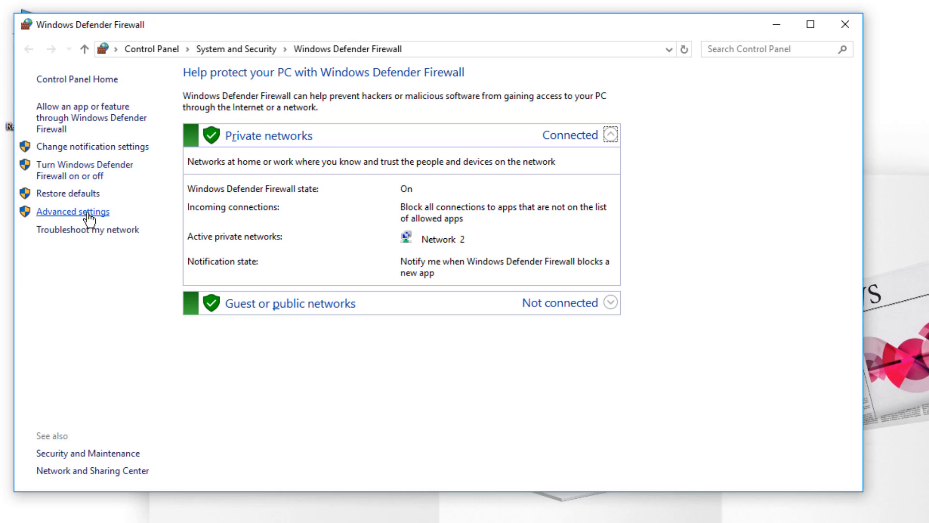
{"action": "left_click", "coordinate": [72, 212]}
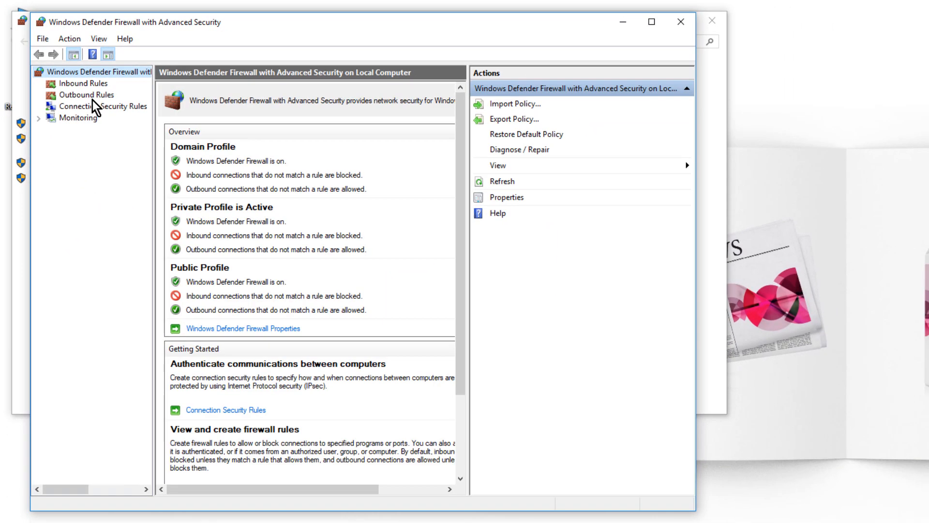
{"action": "left_click", "coordinate": [84, 84]}
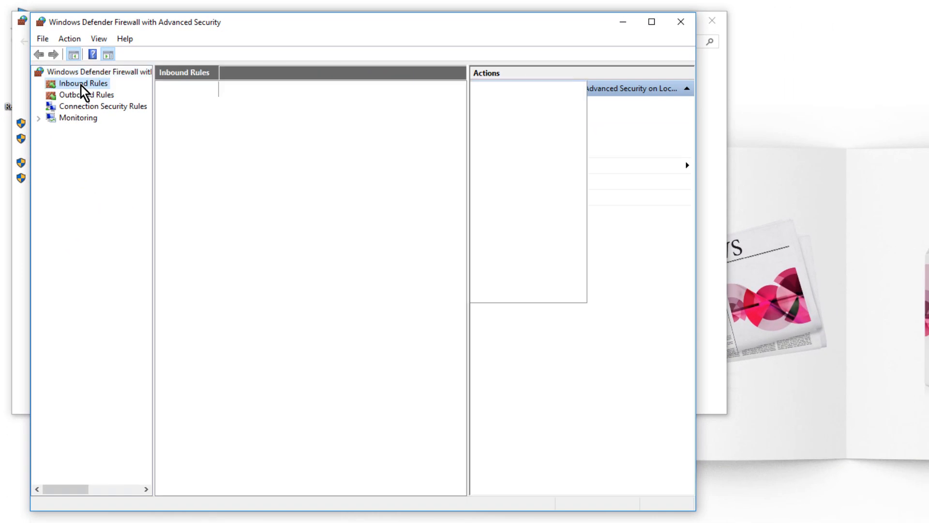
{"action": "left_click", "coordinate": [81, 83]}
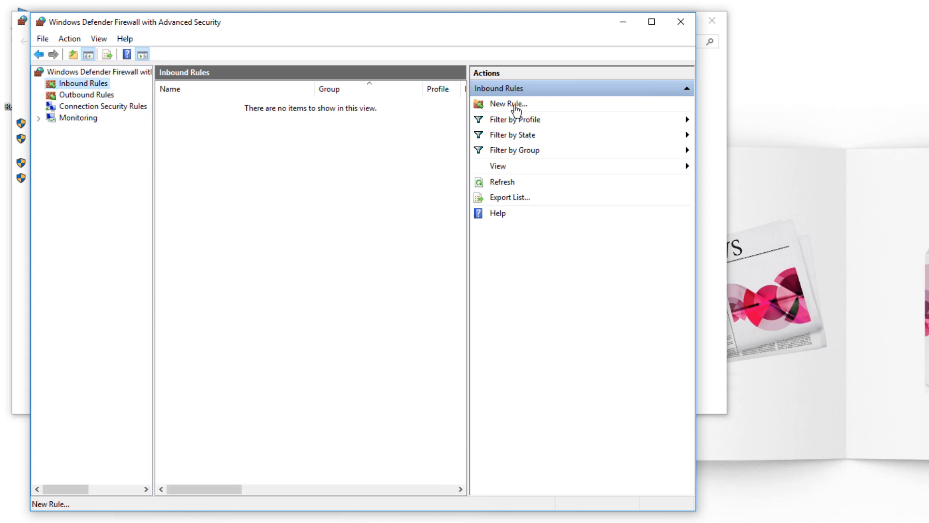
Define a new inbound Port rule allowing TCP port 8080 on all network profiles
{"action": "left_click", "coordinate": [507, 104]}
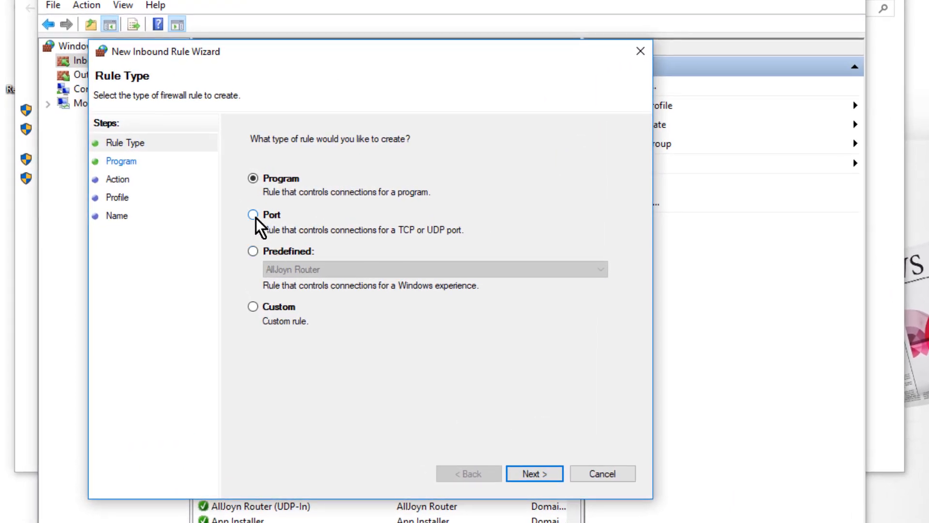
{"action": "left_click", "coordinate": [532, 473]}
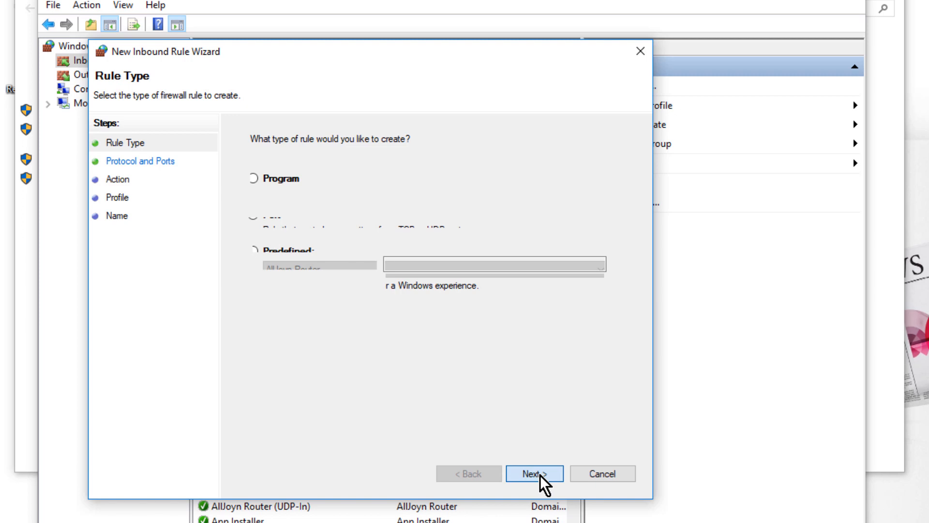
{"action": "left_click", "coordinate": [534, 473]}
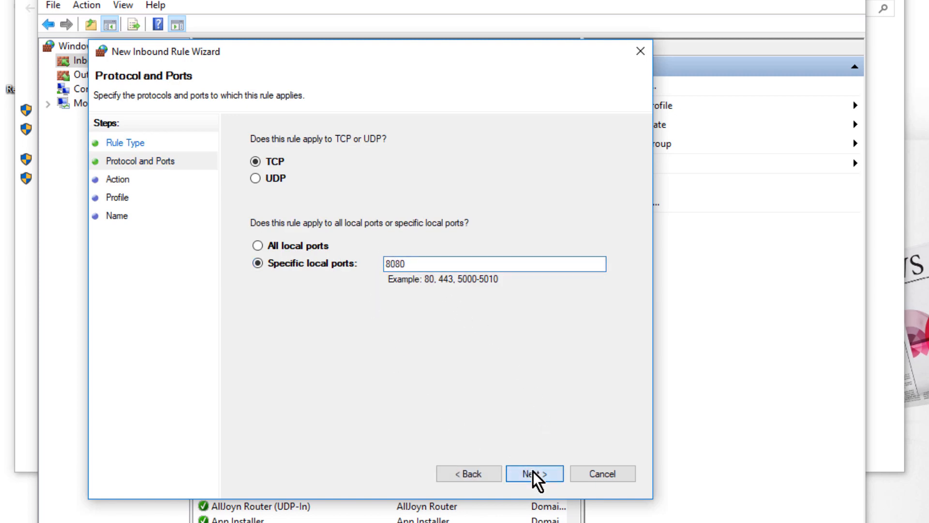
{"action": "left_click", "coordinate": [534, 473]}
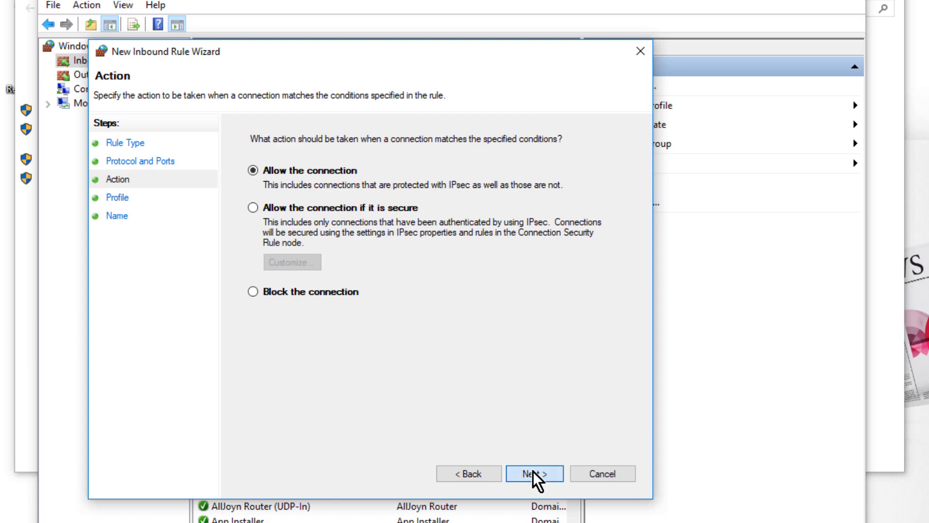
{"action": "left_click", "coordinate": [534, 473]}
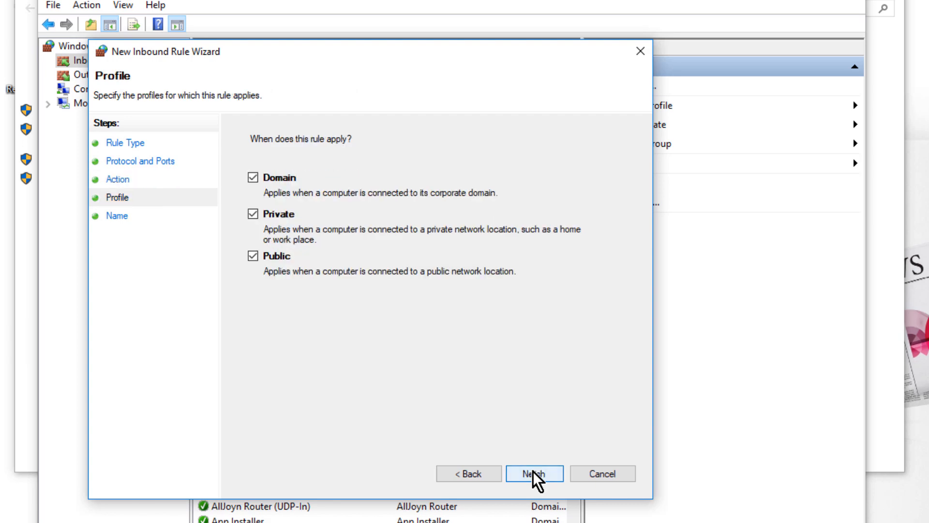
{"action": "left_click", "coordinate": [533, 473]}
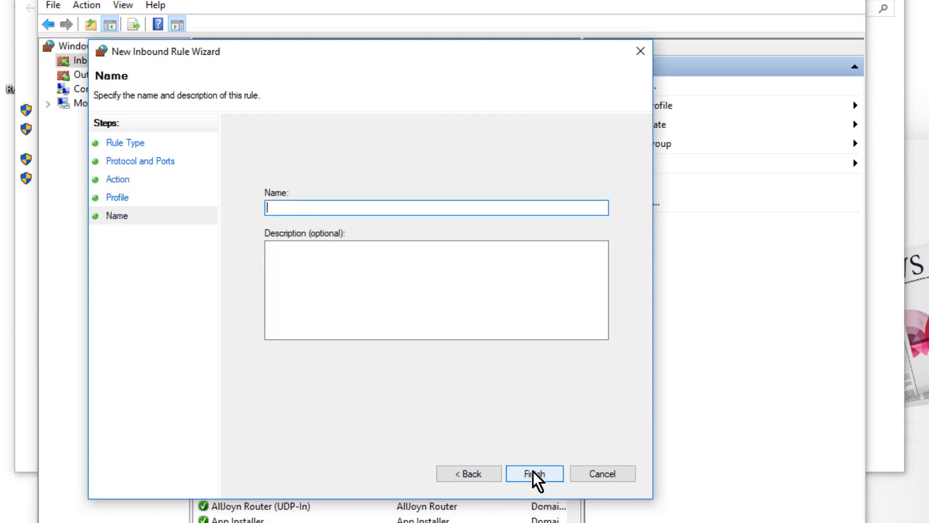
Name the rule 'OpenColor Web Interface' and finish creating it
{"action": "type", "text": "OpenColor Web Interface"}
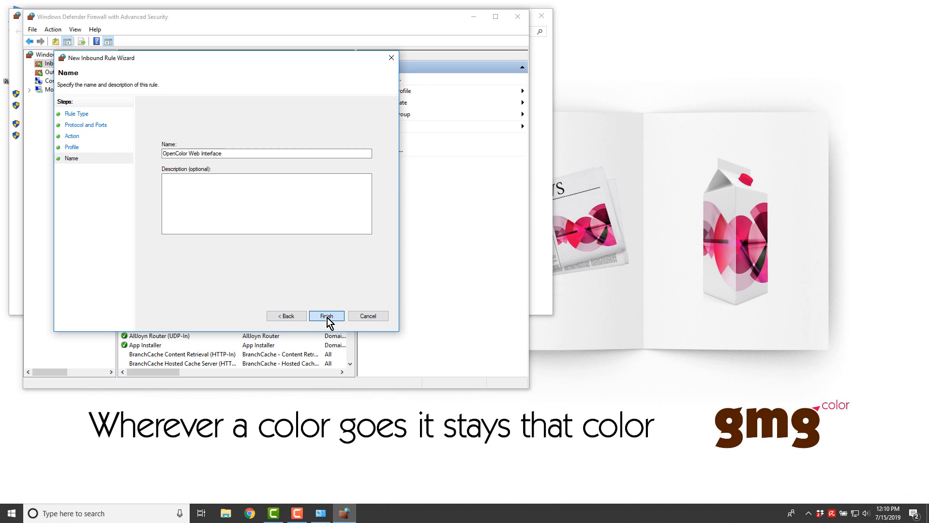
{"action": "left_click", "coordinate": [327, 316]}
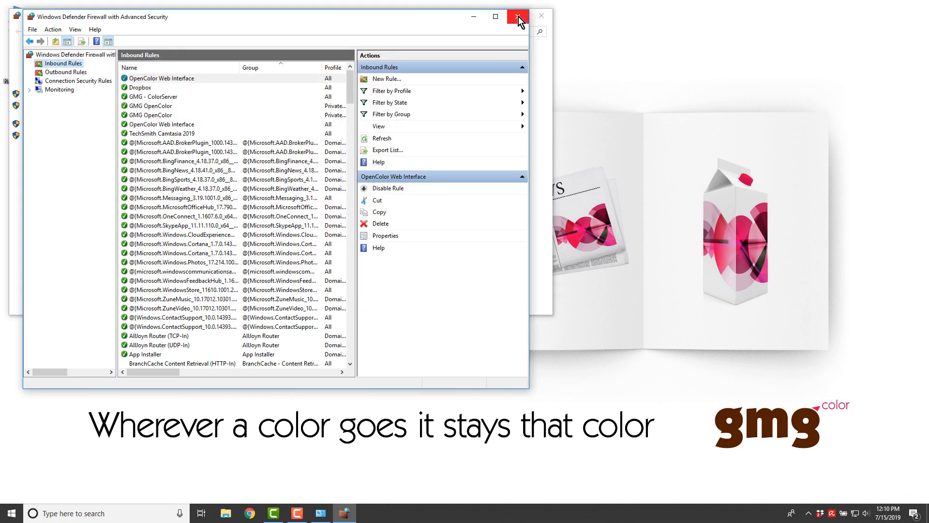
Close the firewall console and browse the Start menu apps toward the GMG entries
{"action": "left_click", "coordinate": [516, 17]}
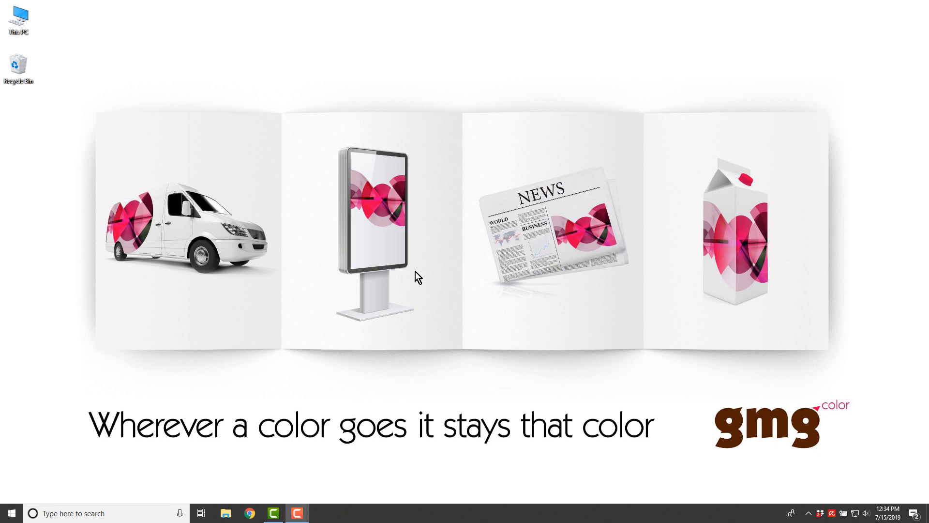
{"action": "left_click", "coordinate": [11, 513]}
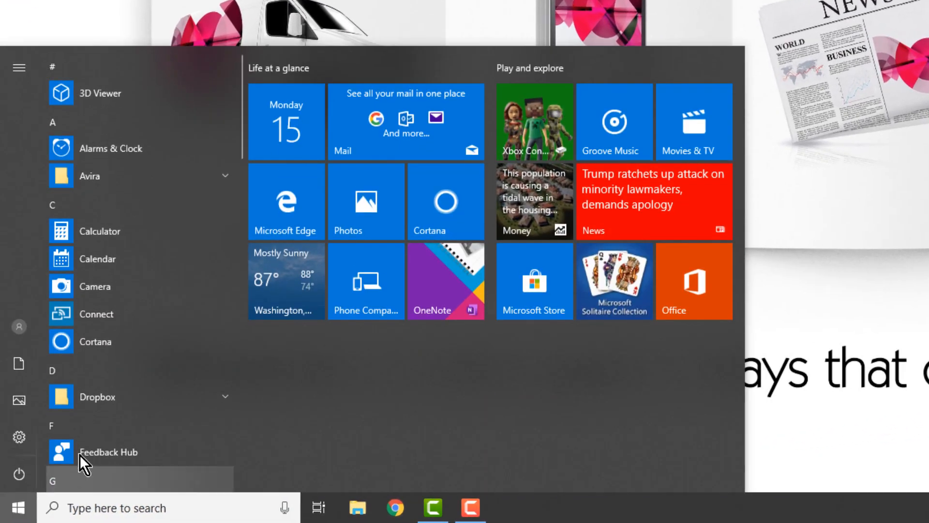
{"action": "scroll", "scroll_direction": "down", "scroll_amount": 3}
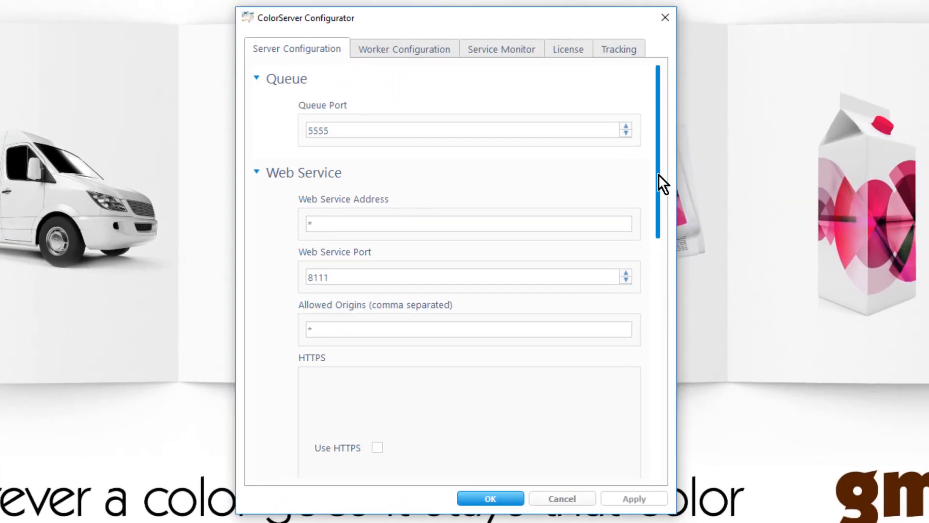
{"action": "scroll", "scroll_direction": "down", "scroll_amount": 3}
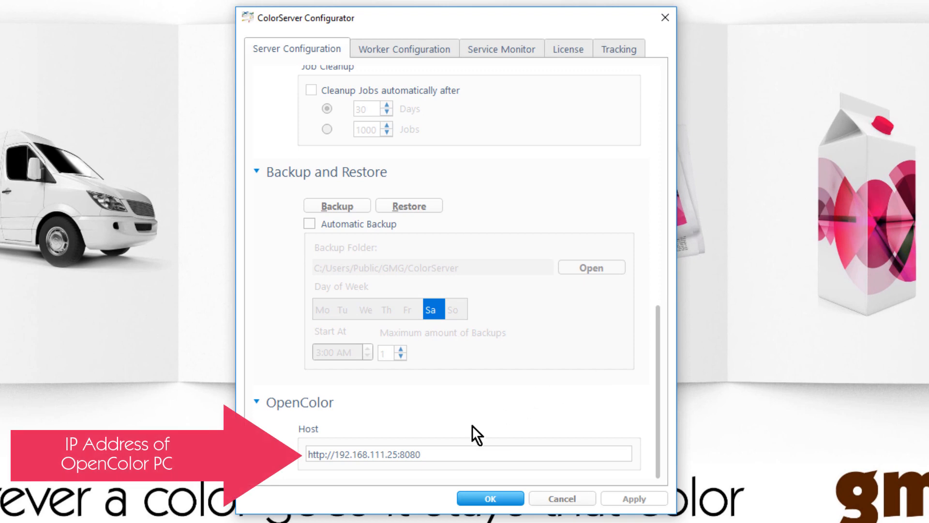
{"action": "double_click", "coordinate": [367, 453]}
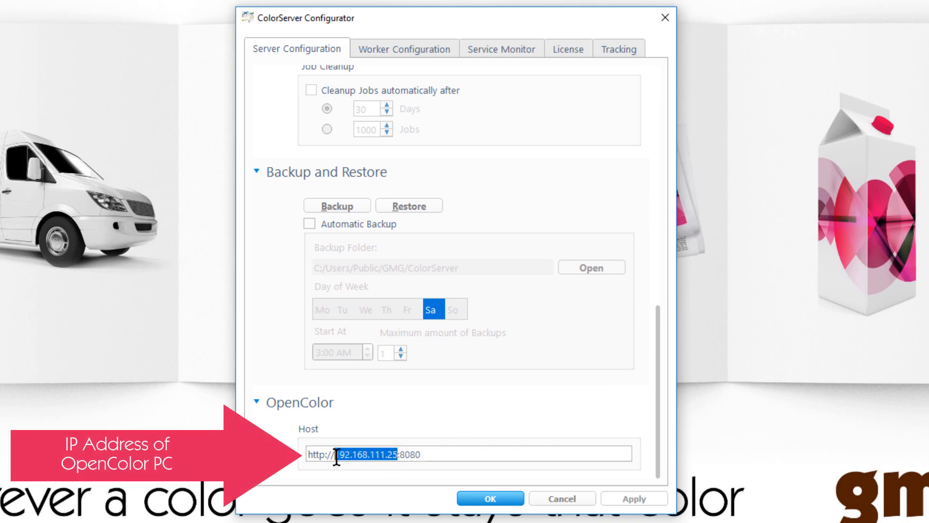
{"action": "type", "text": "localhost:8080"}
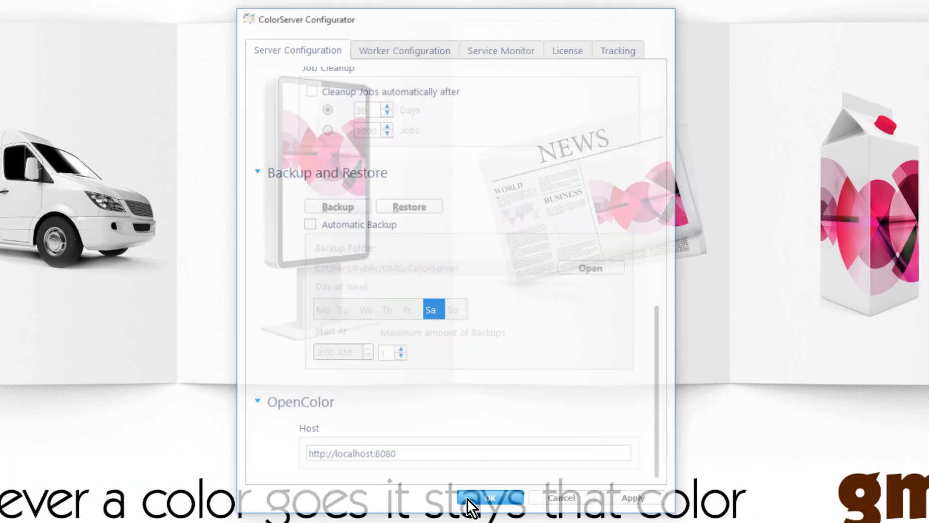
{"action": "left_click", "coordinate": [489, 496]}
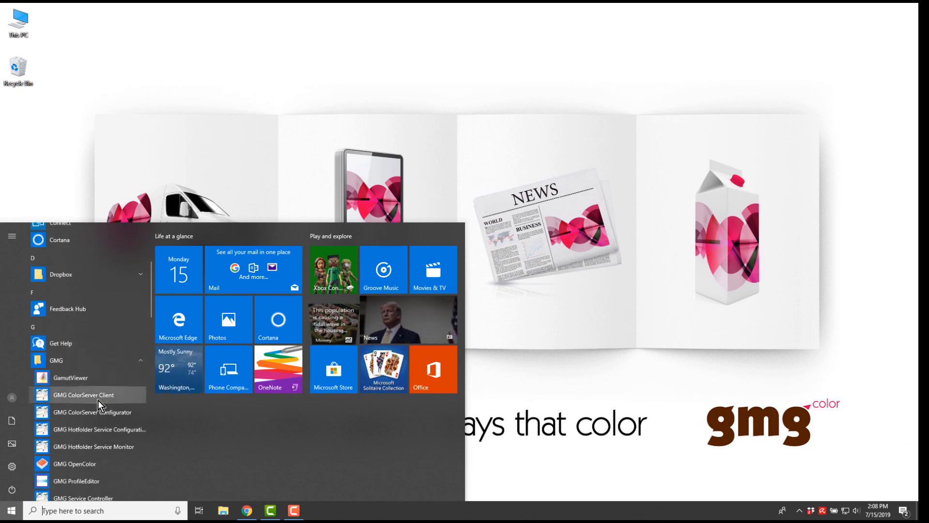
Launch GMG ColorServer Client, list the OpenColor resources and pick G001 Hingham-Flexo-SBS-120ls
{"action": "left_click", "coordinate": [88, 395]}
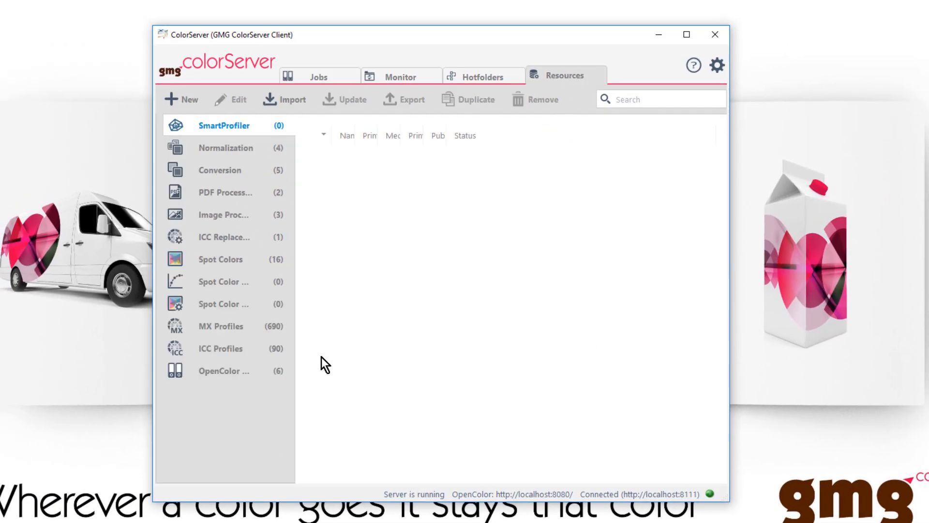
{"action": "left_click", "coordinate": [223, 370]}
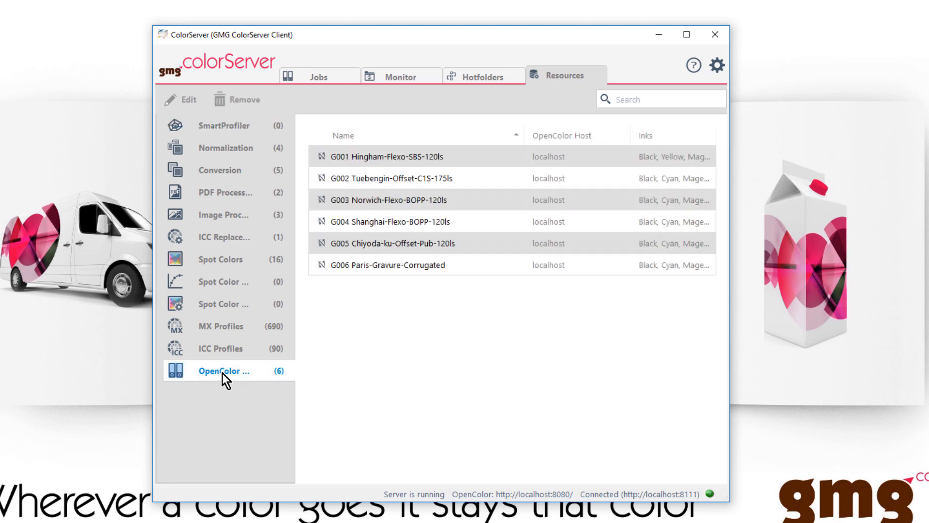
{"action": "left_click", "coordinate": [416, 156]}
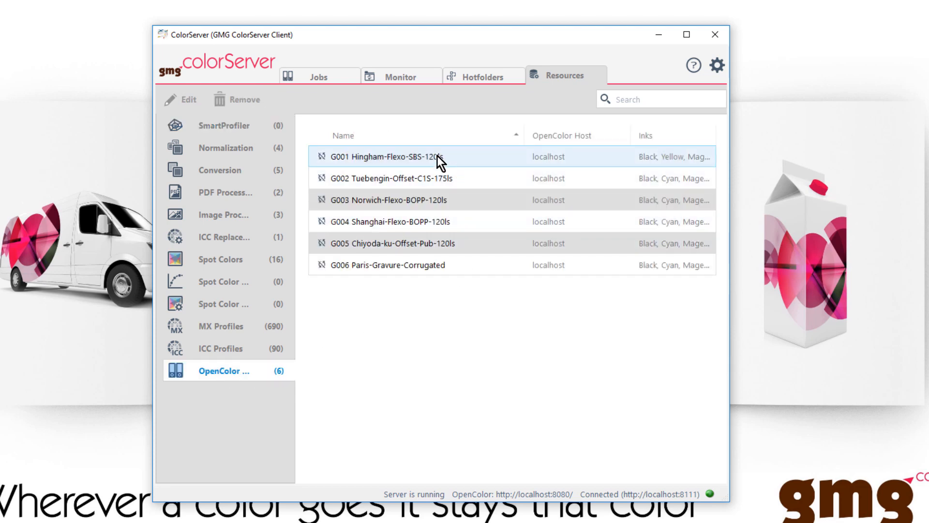
Open the G001 Hingham-Flexo-SBS-120ls project and select its GRACoL2013_CRPC6_V5 profile
{"action": "double_click", "coordinate": [384, 156]}
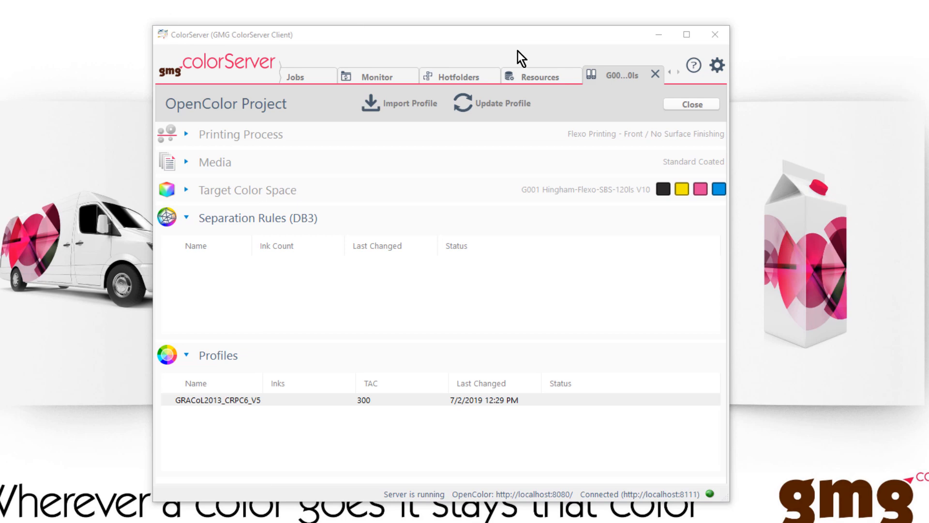
{"action": "mouse_move", "coordinate": [606, 126]}
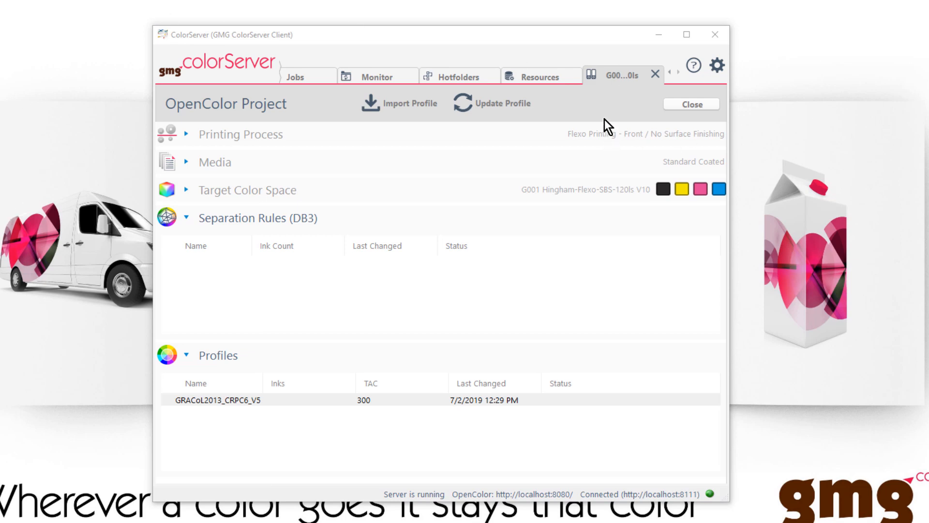
{"action": "mouse_move", "coordinate": [206, 215]}
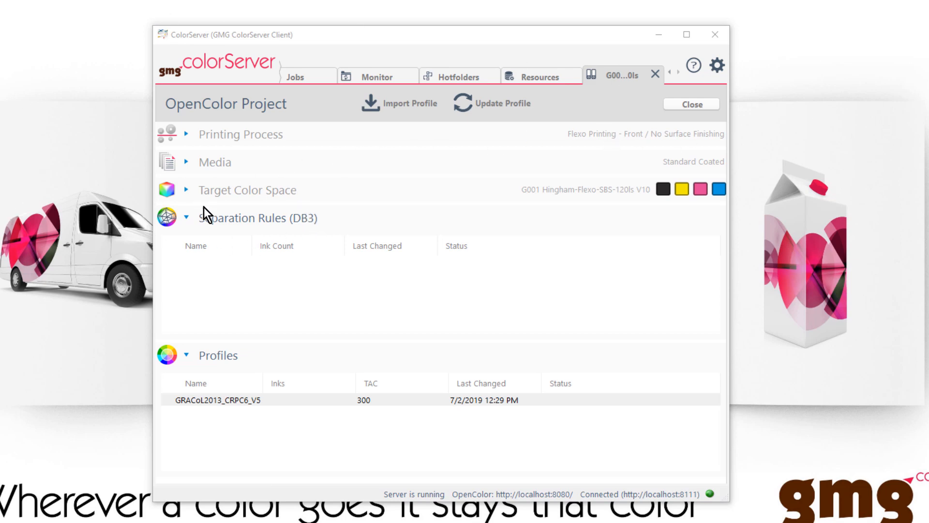
{"action": "mouse_move", "coordinate": [200, 213]}
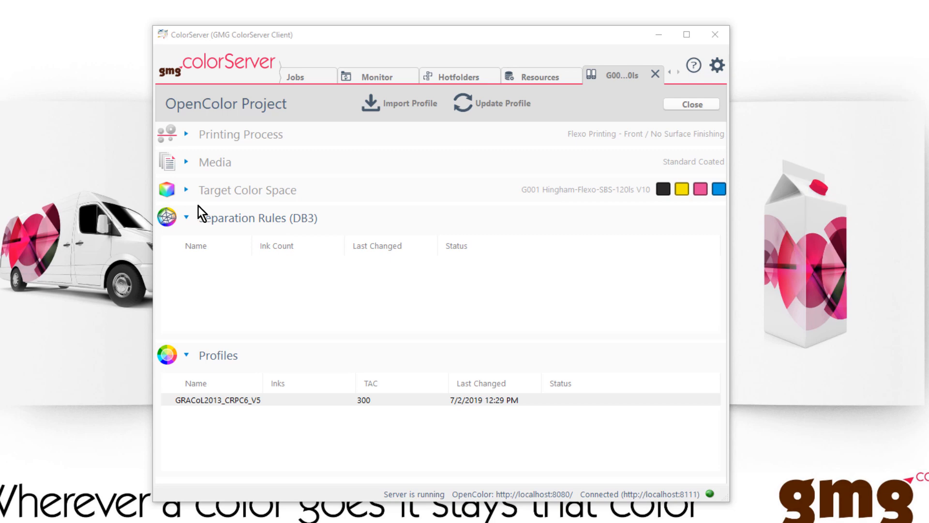
{"action": "left_click", "coordinate": [220, 400]}
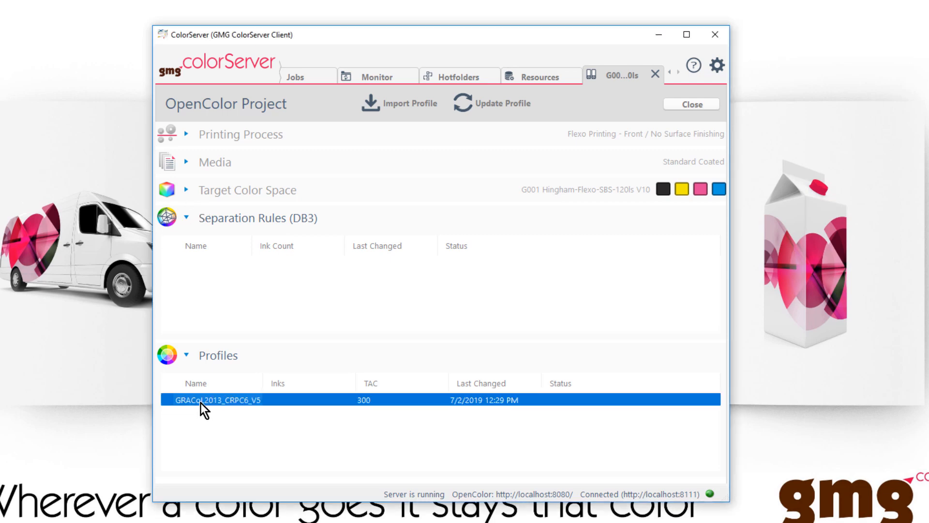